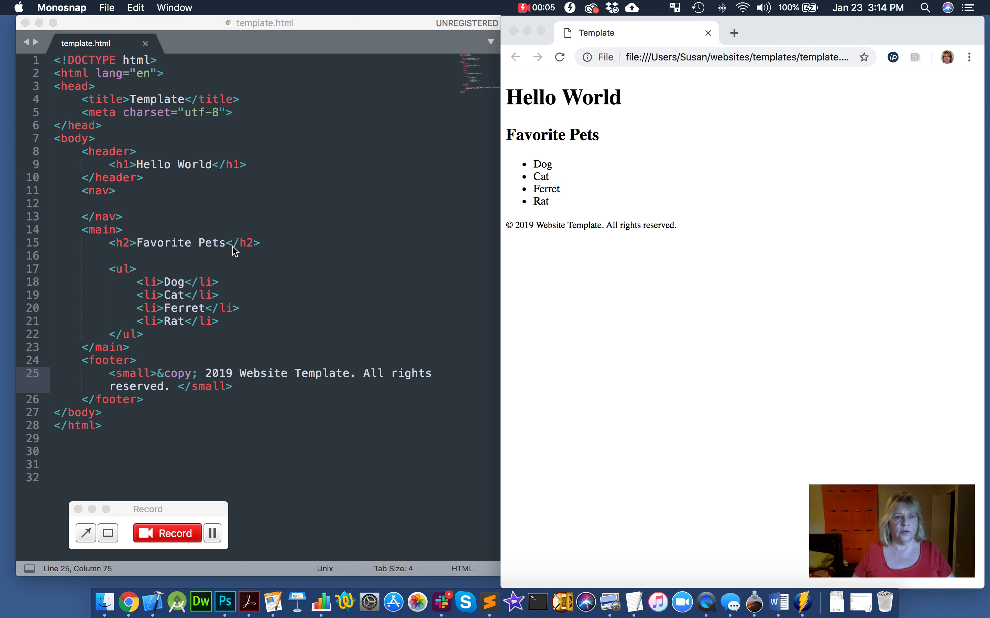
mouse_move(141, 198)
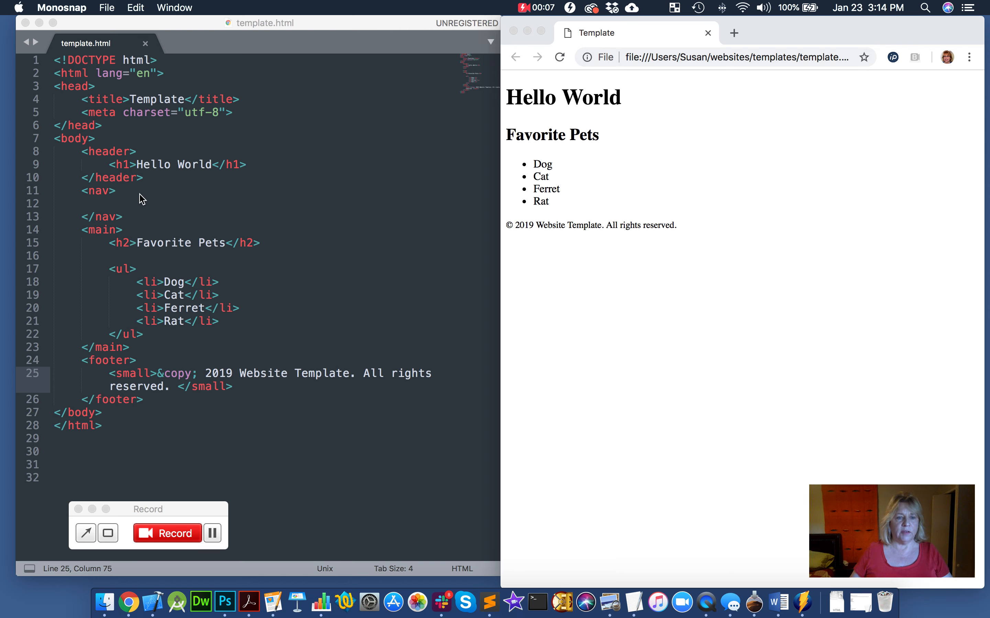
- Place the cursor inside the empty nav element and add an indented blank line
left_click(117, 190)
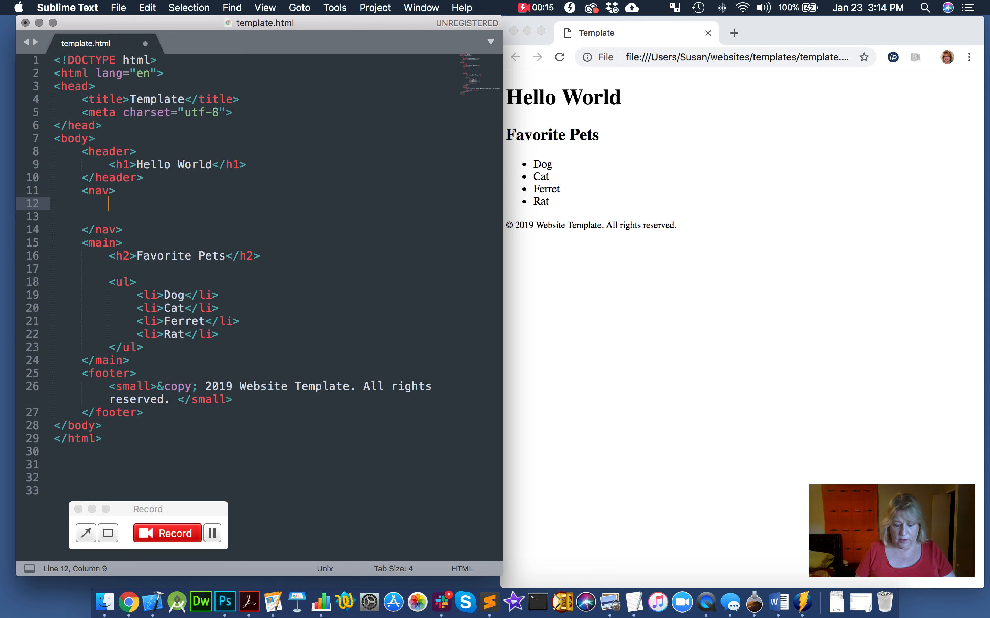
type("<a")
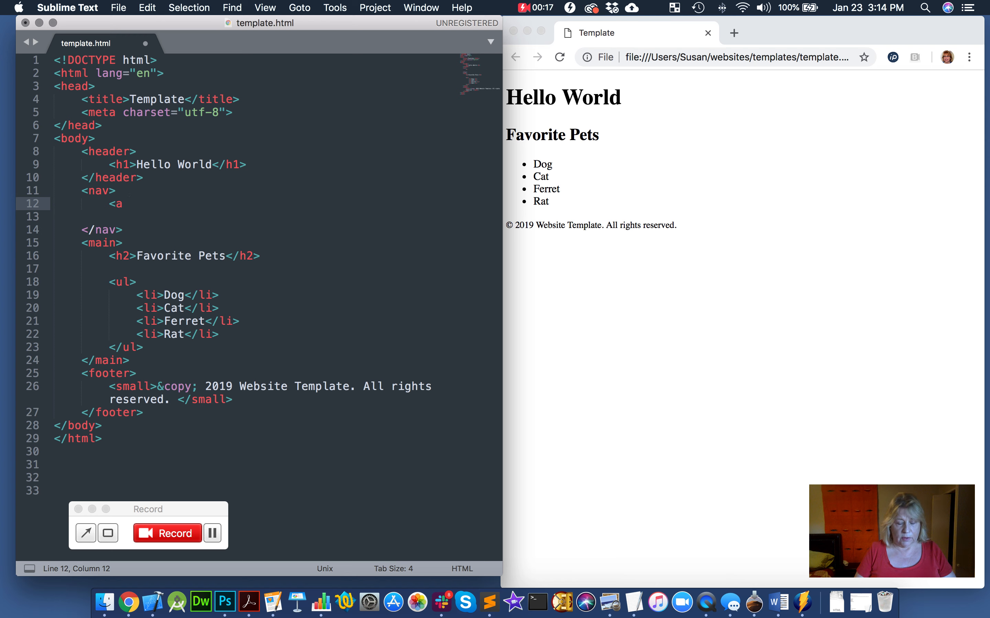
type("href=")
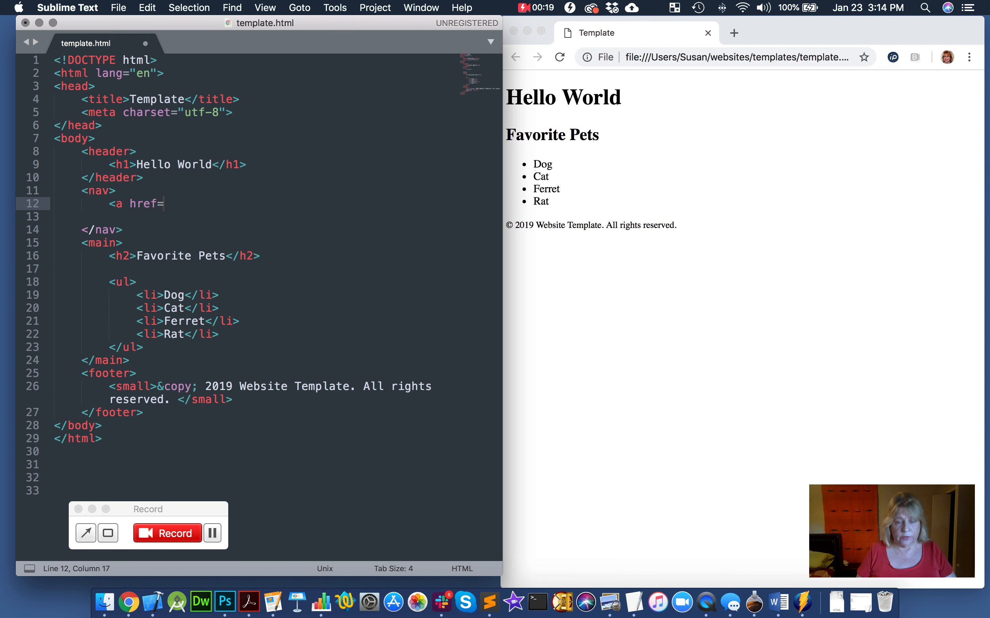
type("\"\"")
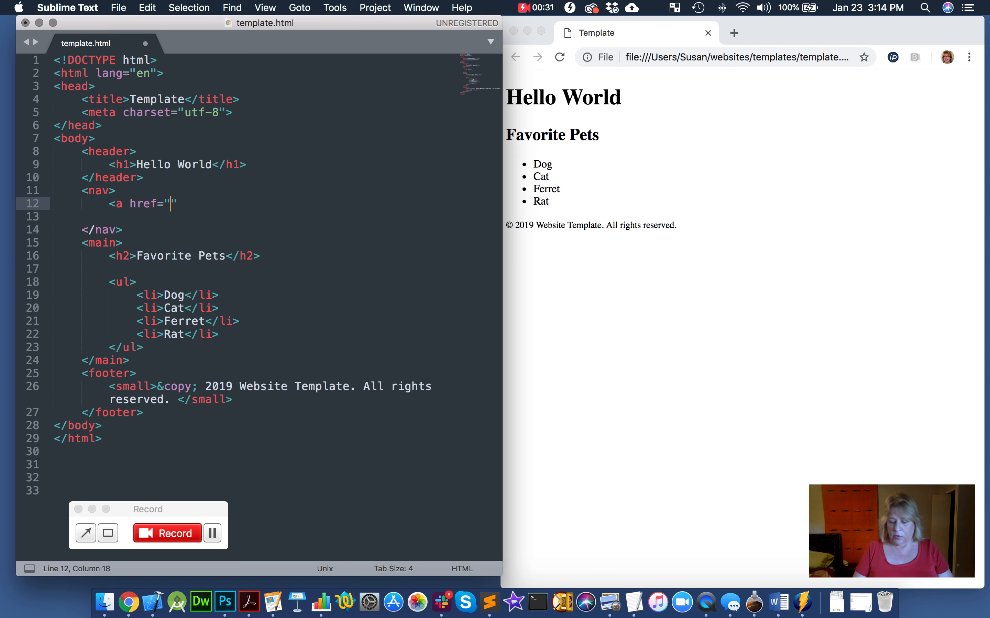
type("https")
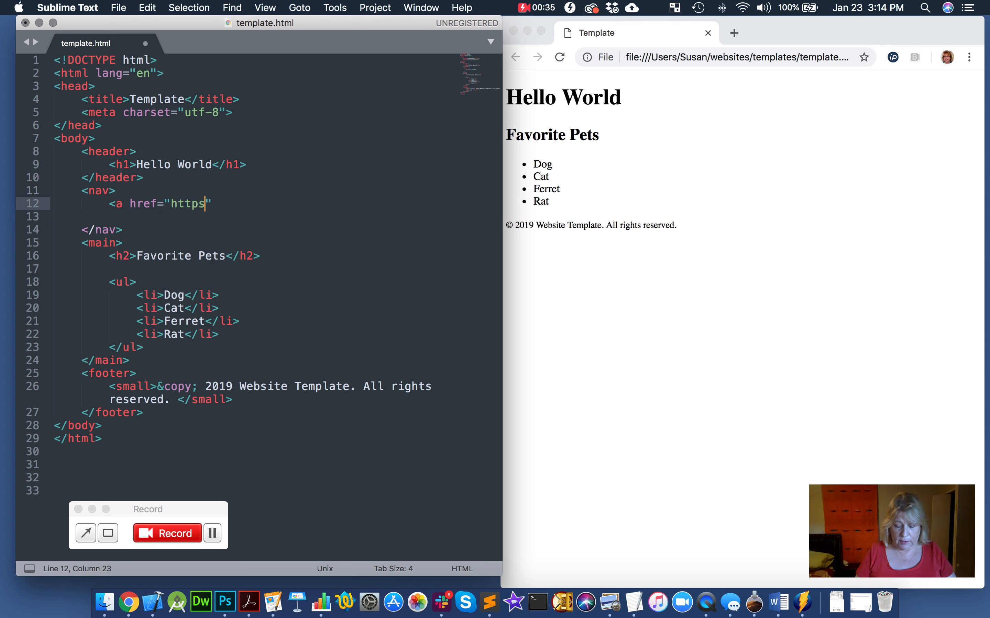
type("://sai")
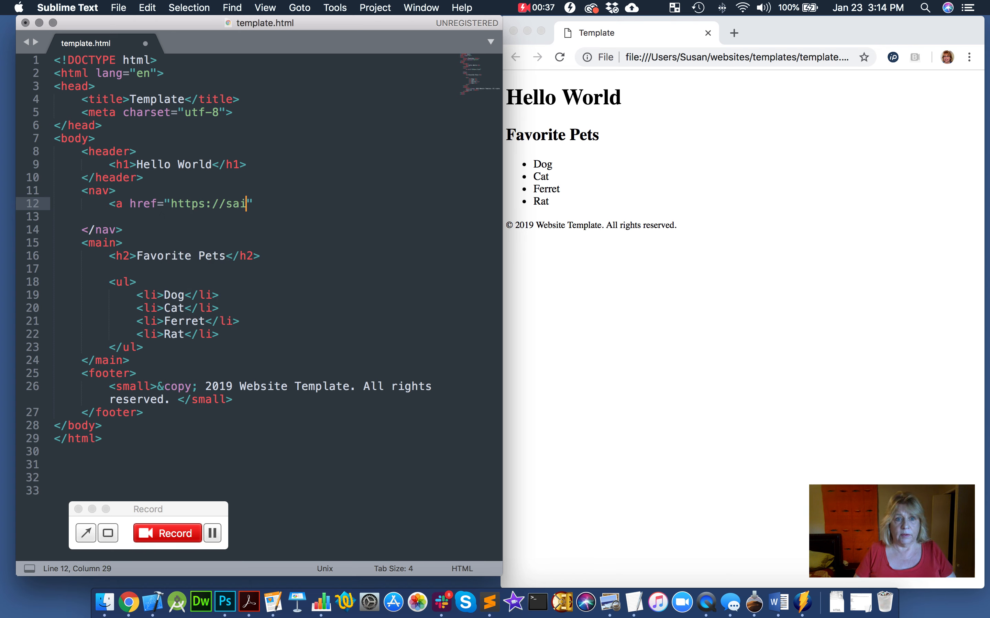
type("ntpaul")
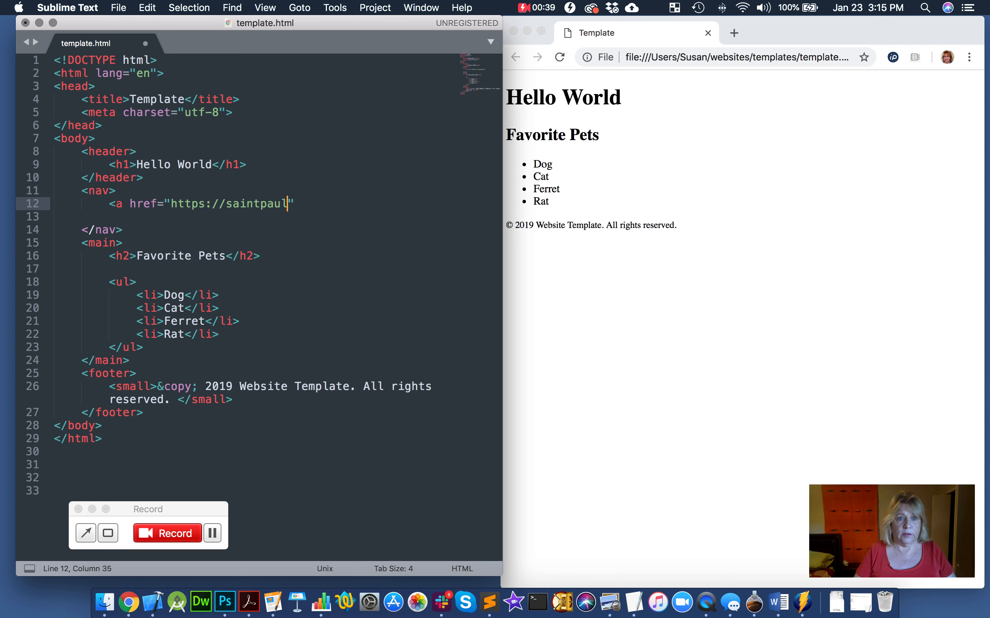
type(".edu")
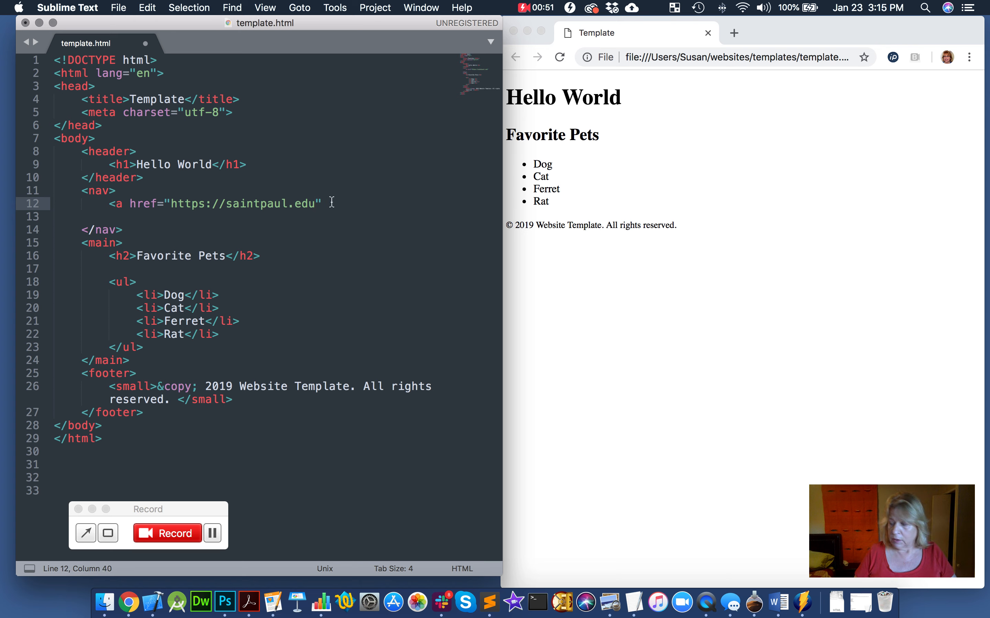
type(">")
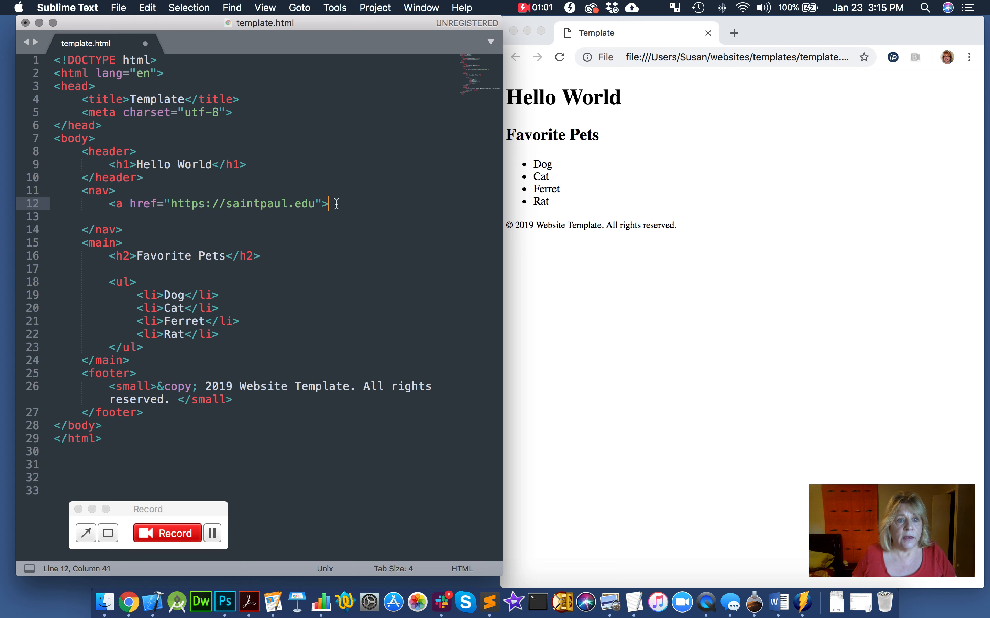
- Close the anchor with </a> and give it the link text SaintPaul.edu
type("</a>")
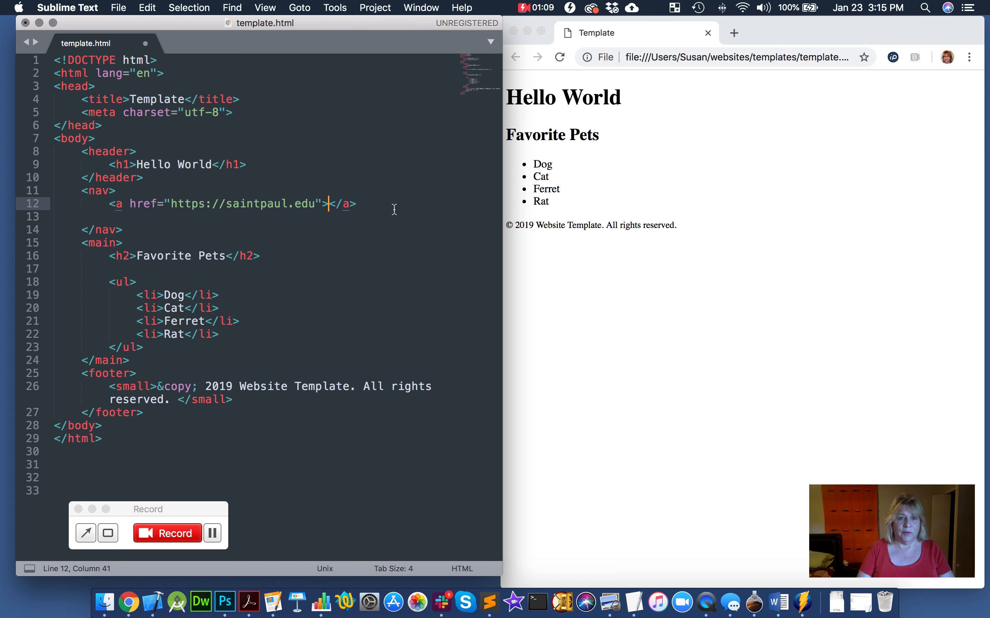
type("Sain")
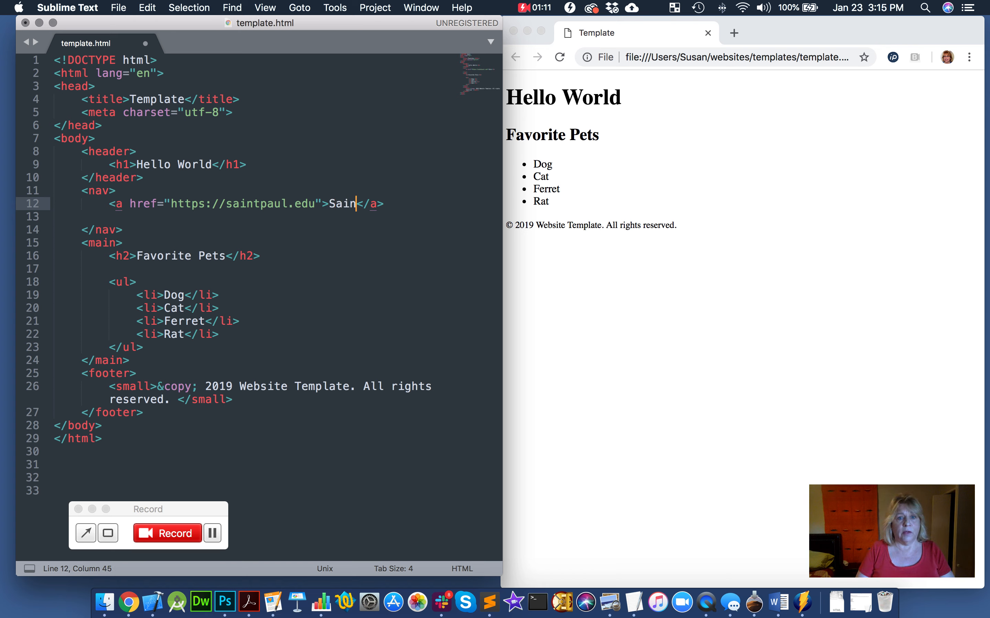
type("tPau")
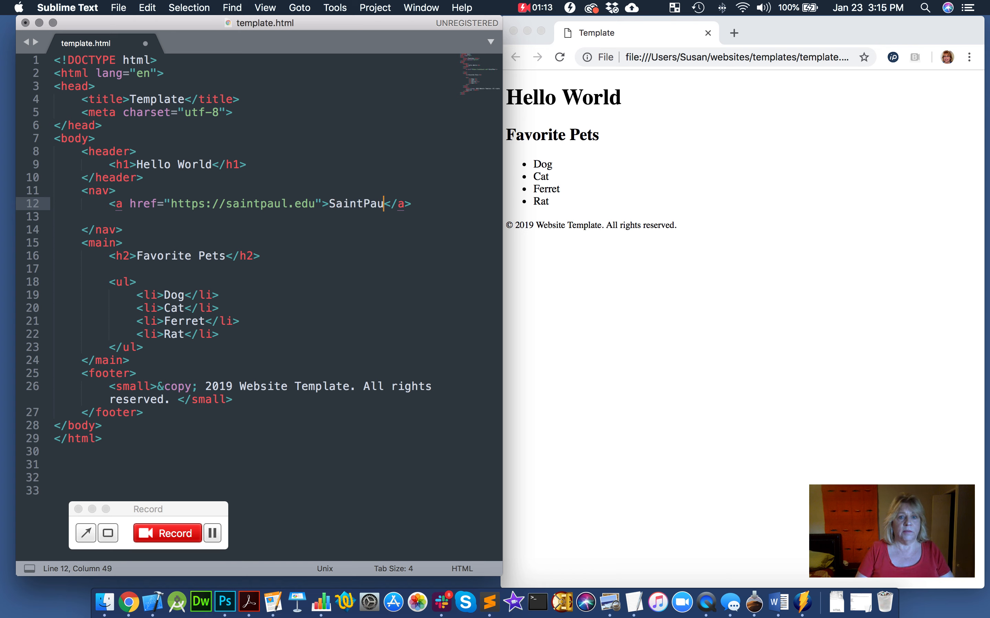
type("l.edu")
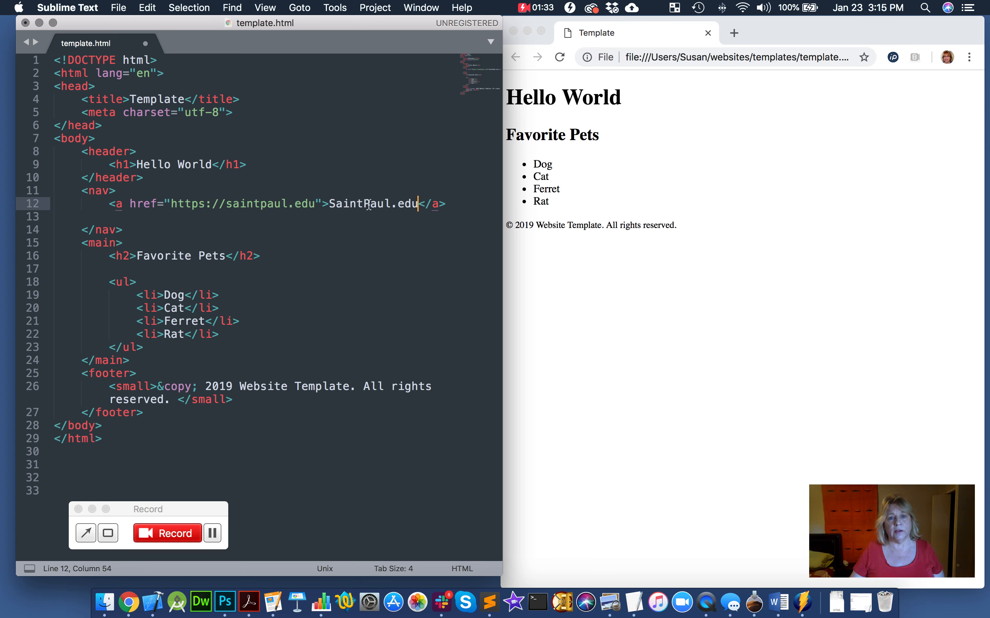
mouse_move(454, 205)
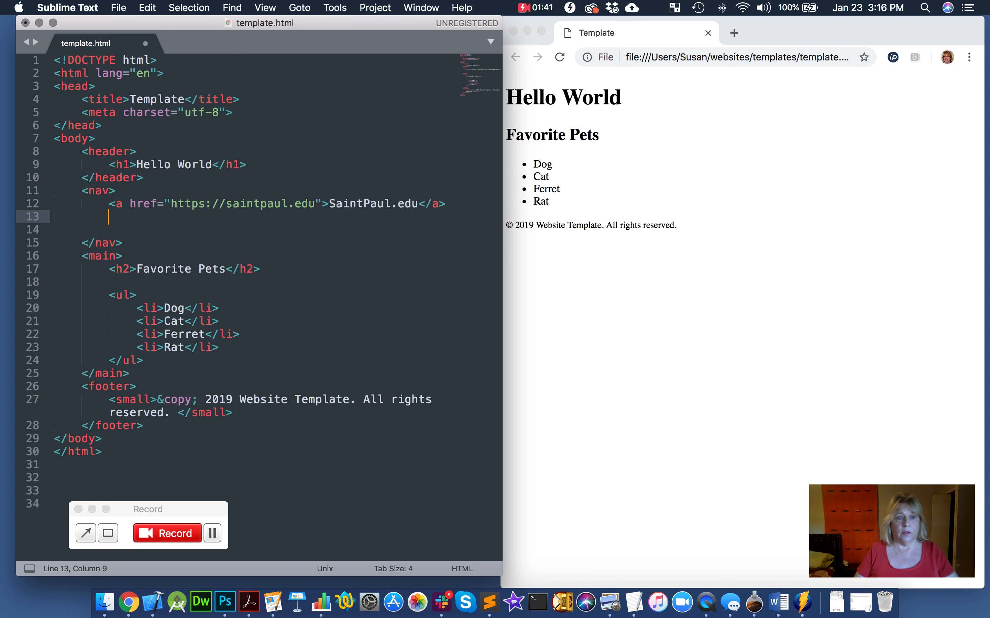
- Write the second anchor's opening tag with href="index.html"
type("<")
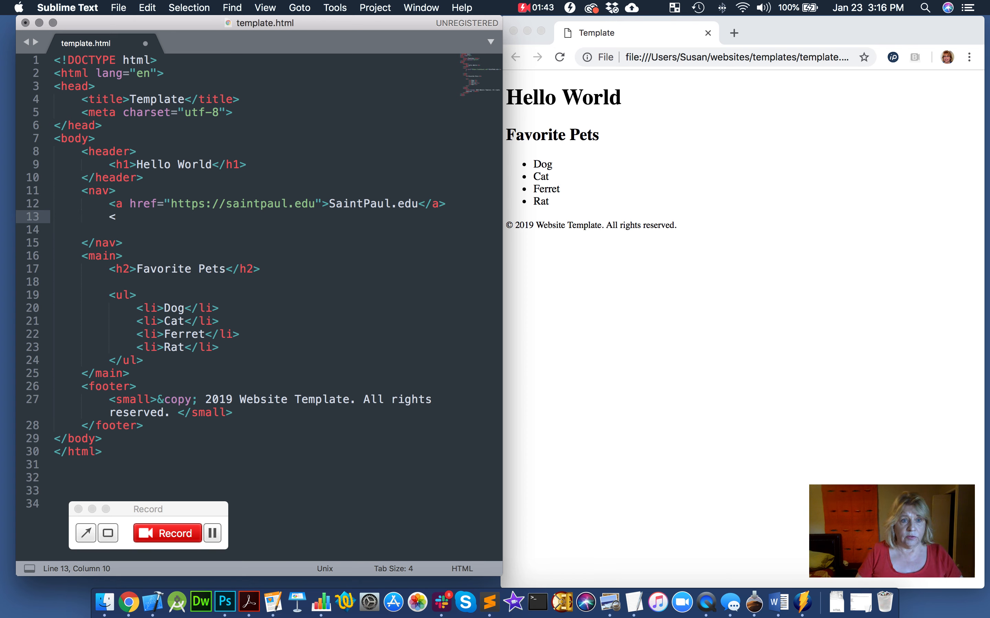
type("a href=\"")
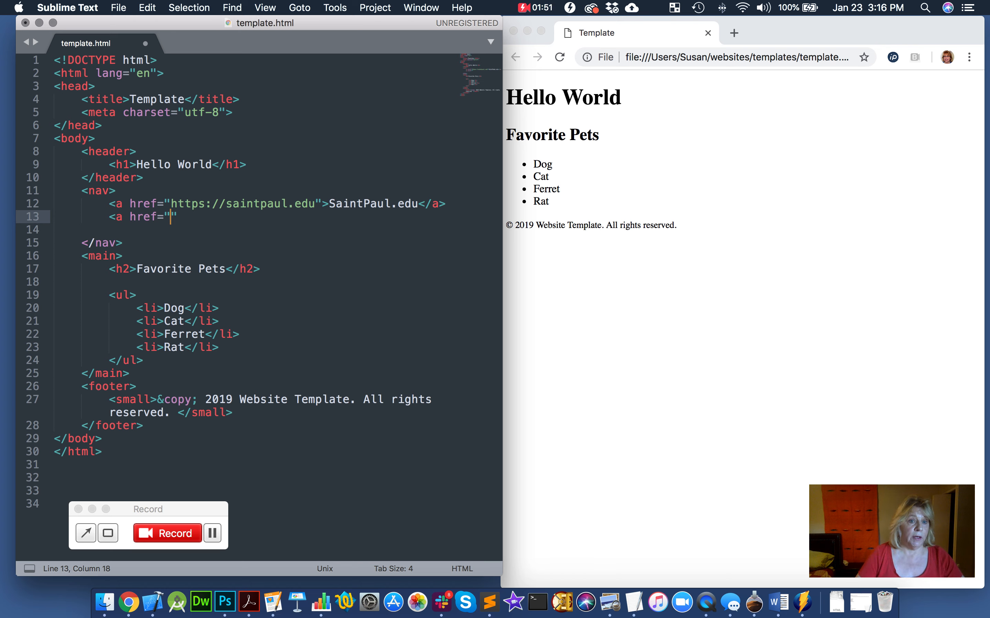
type("in")
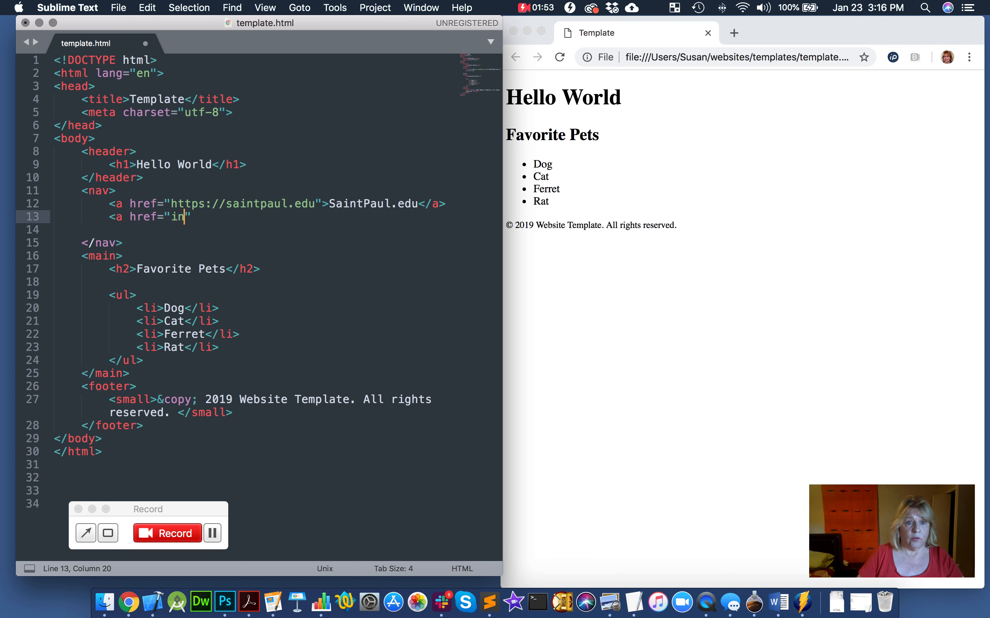
type("dex")
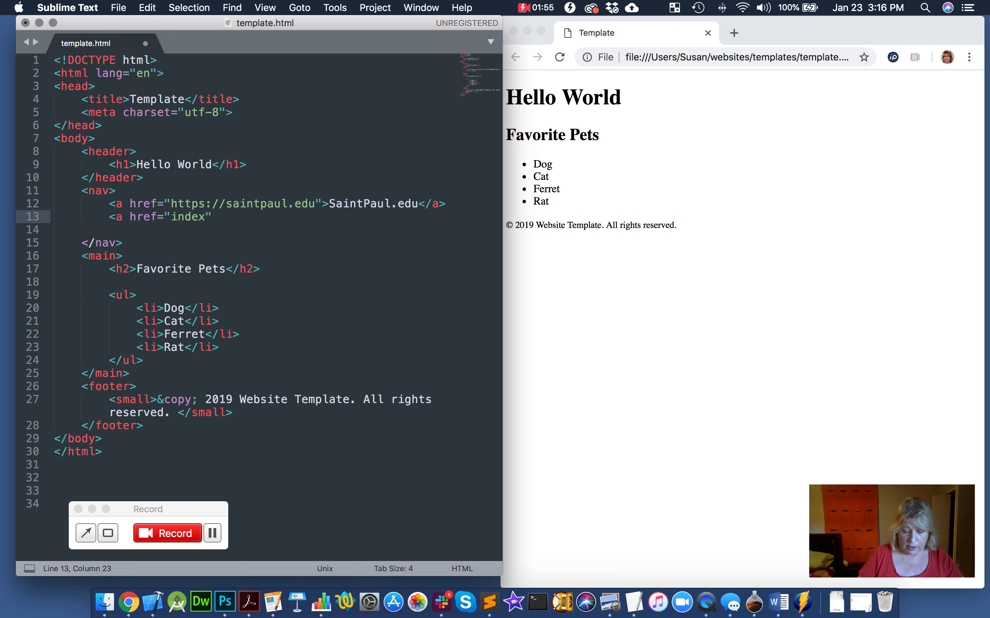
type(".html")
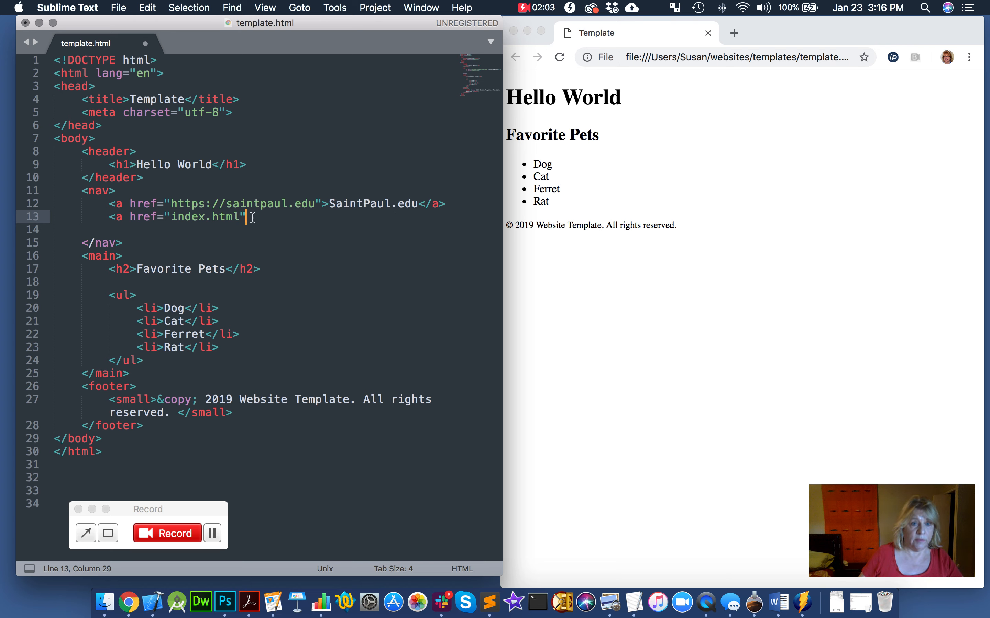
- Close the second anchor with the text Home and move to the end of its line
type(">")
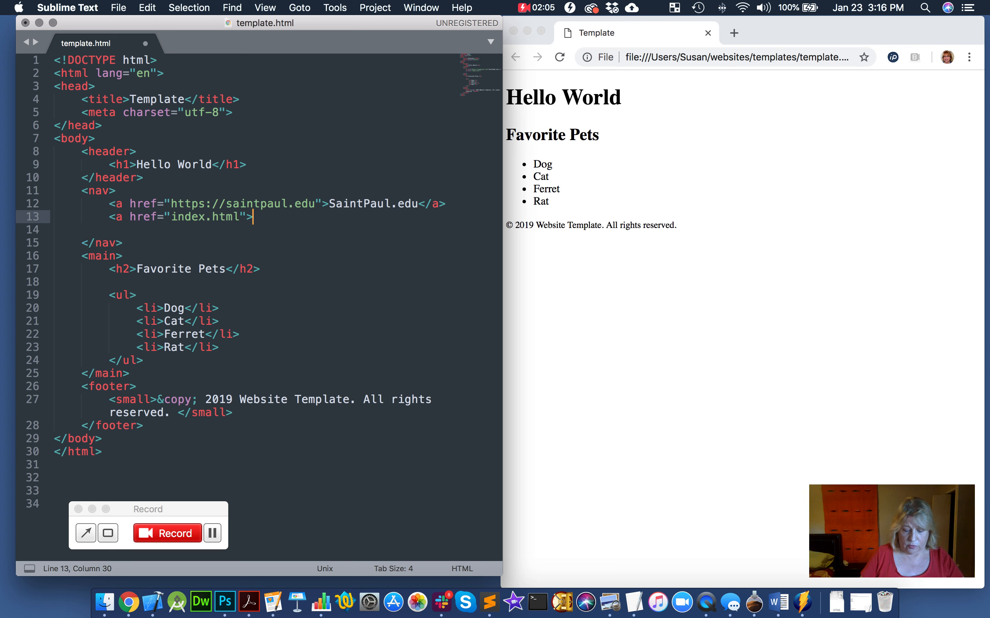
type("</a>")
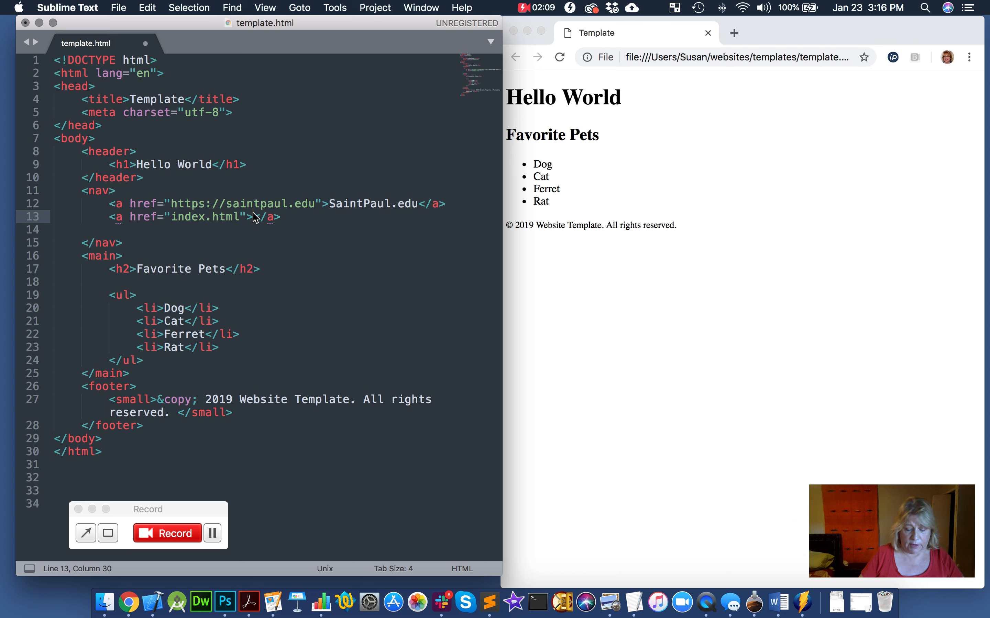
type("Home")
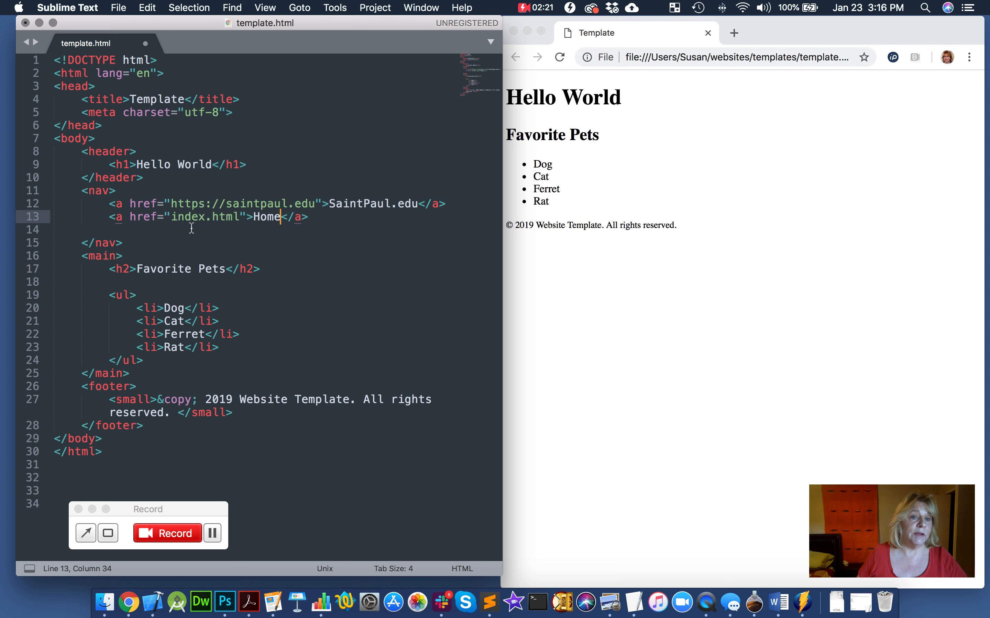
left_click(309, 217)
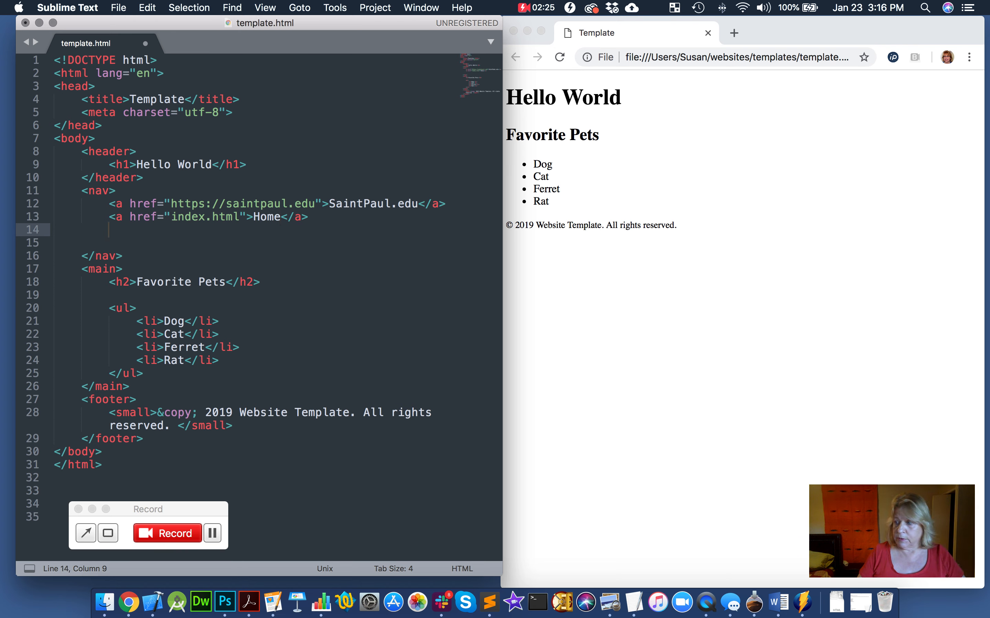
- Write a third anchor <a href=""> with empty quotes and an autocompleted </a>
type("<")
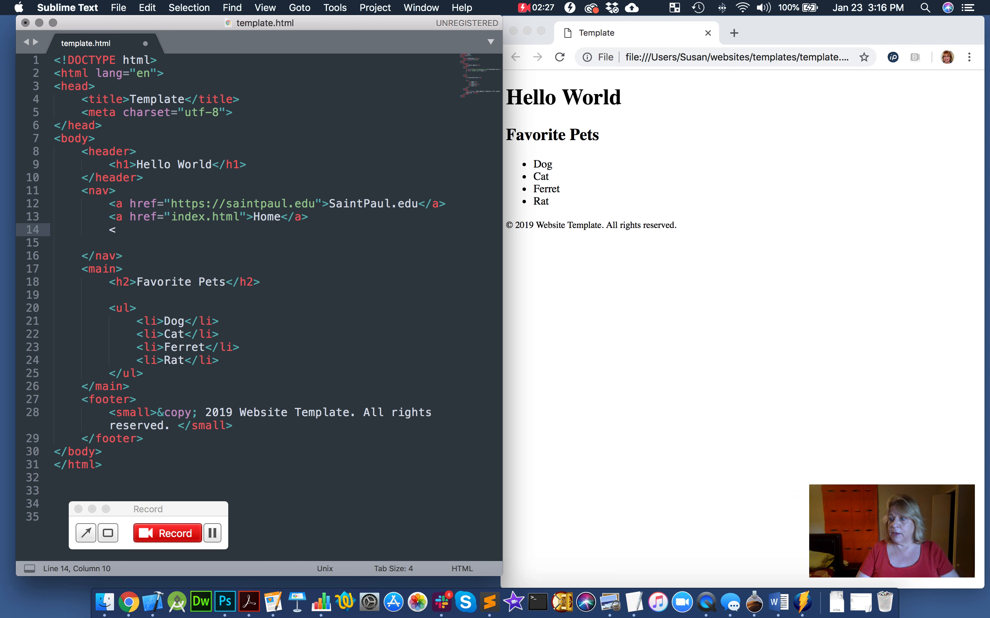
type("a")
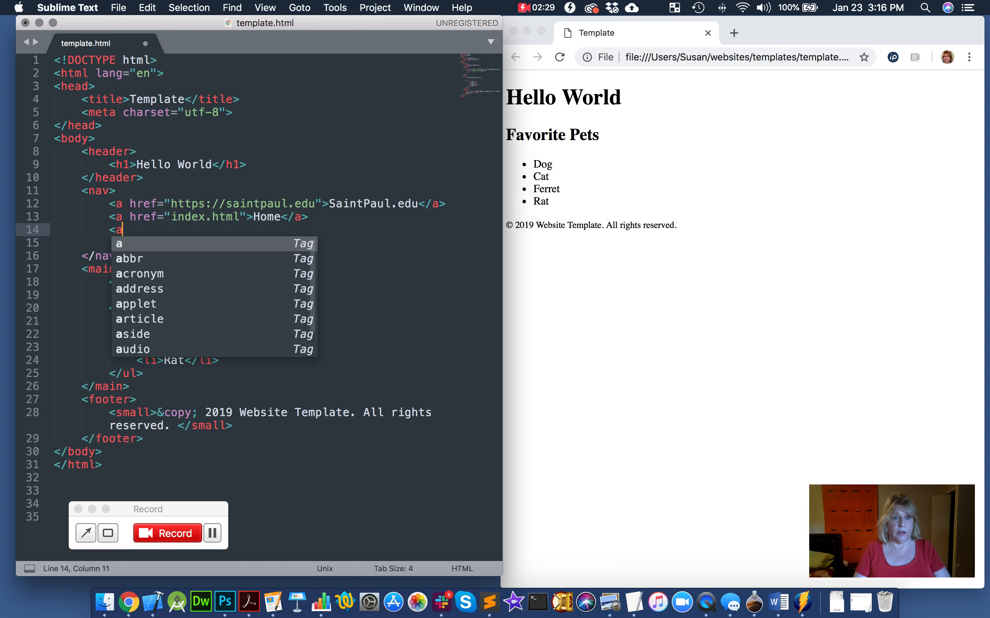
type("href=")
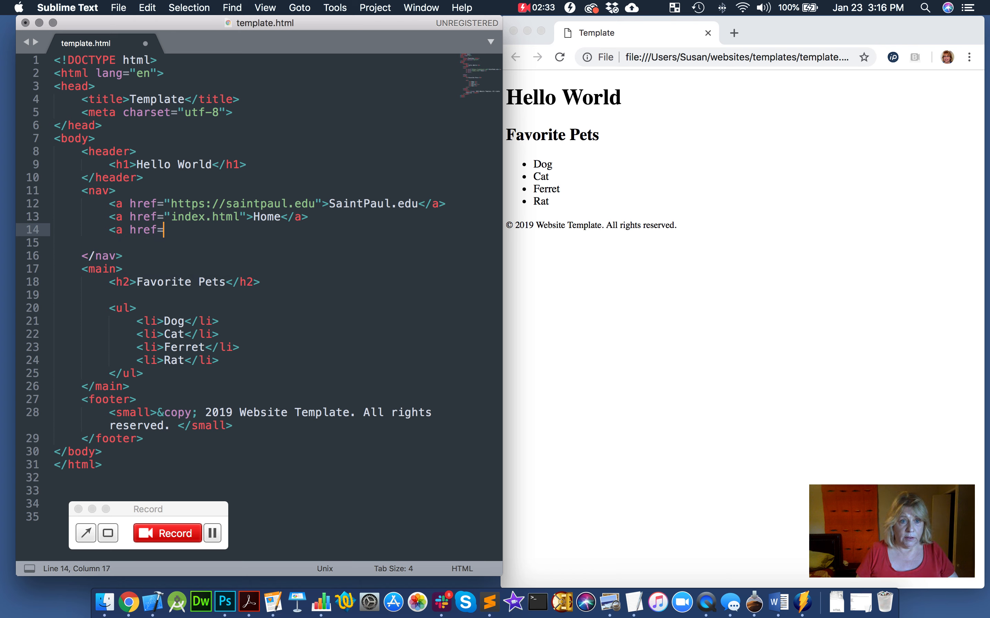
type("\"\"></a>")
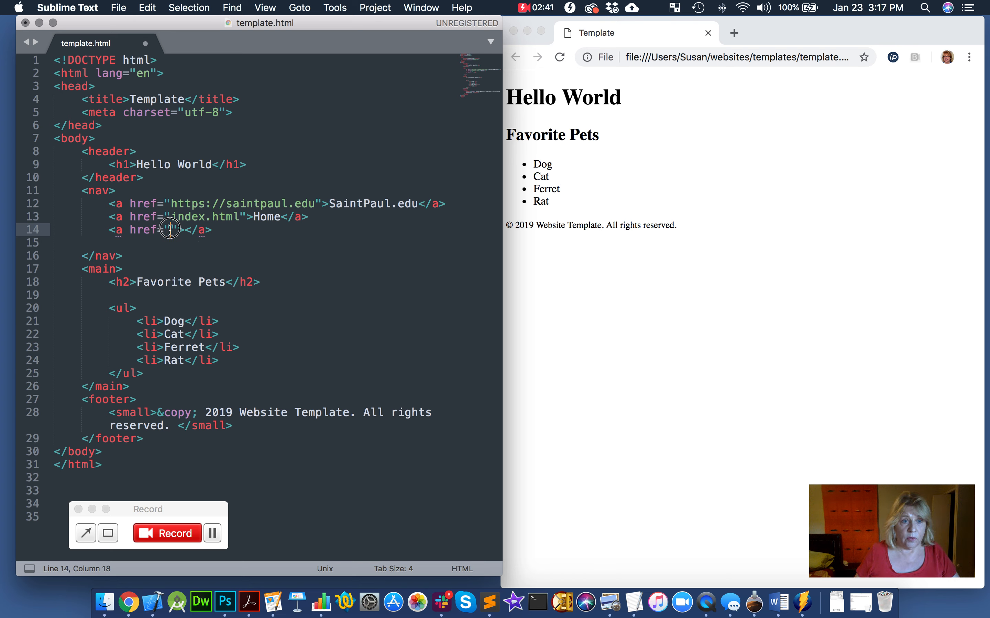
type("mailto")
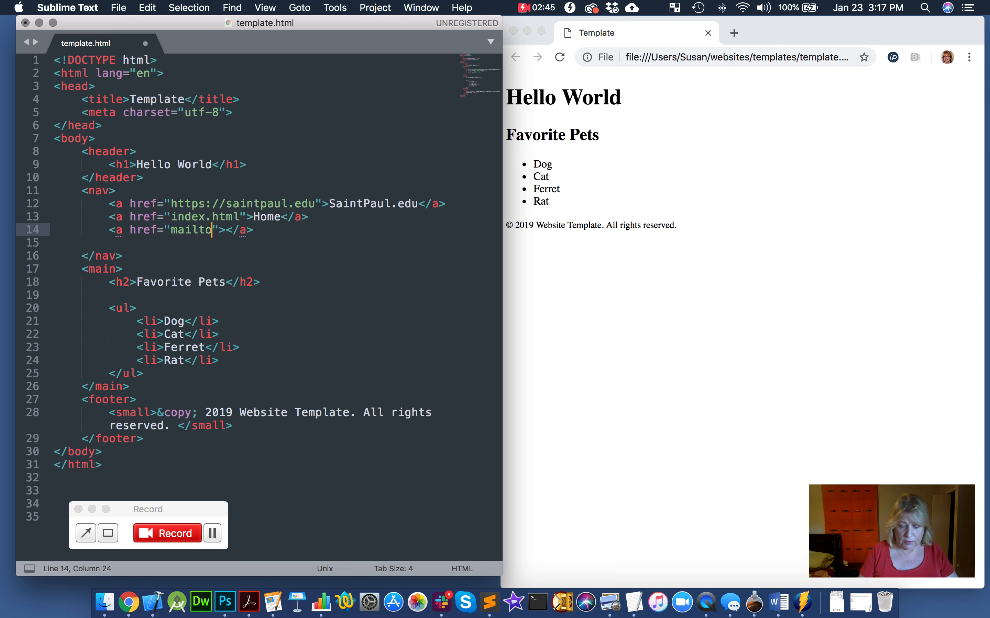
type(":")
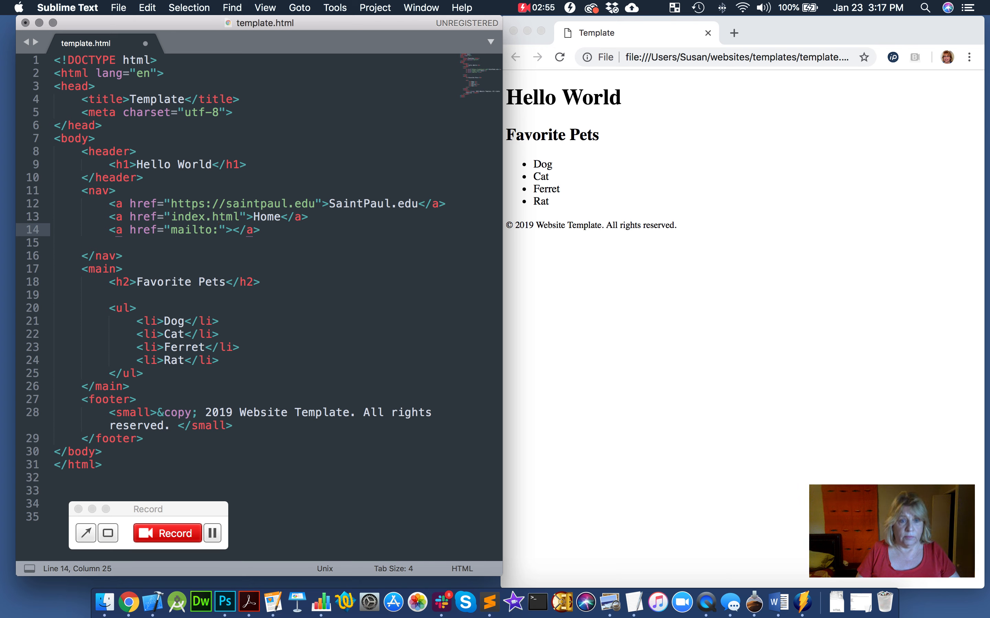
type("mywebs")
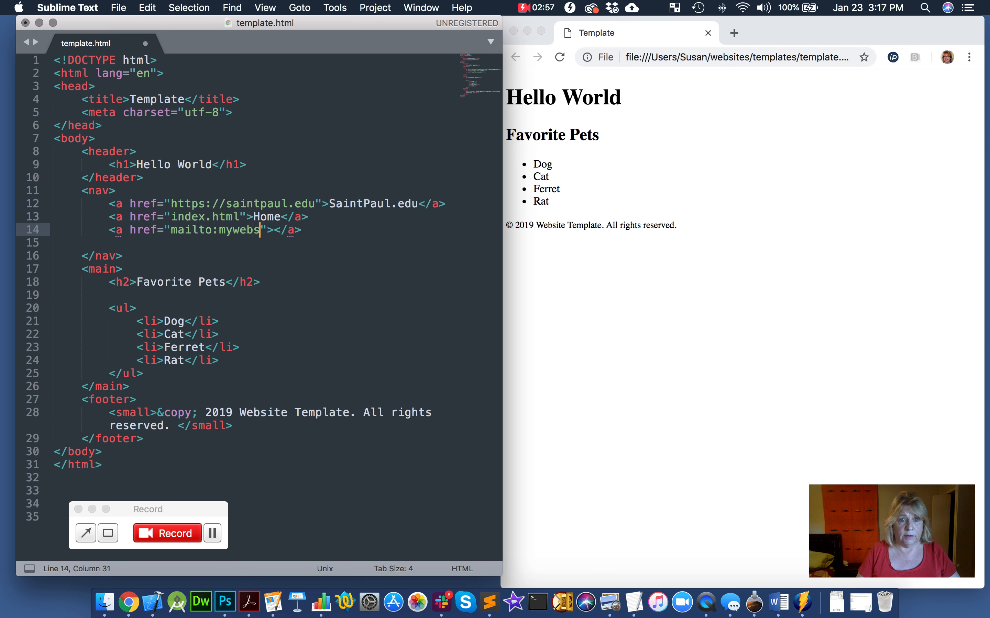
type("ite")
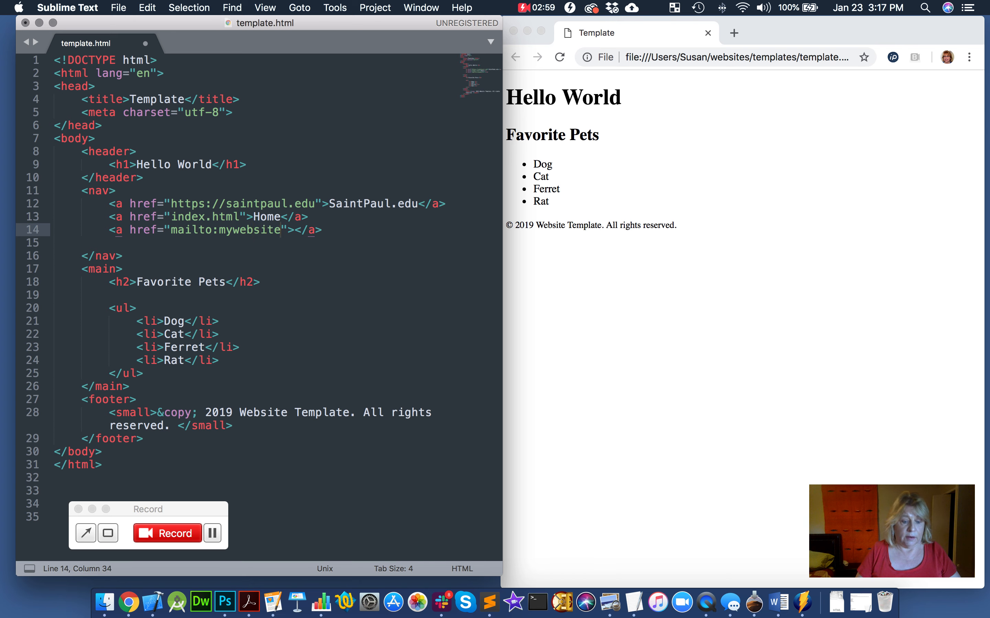
type("@")
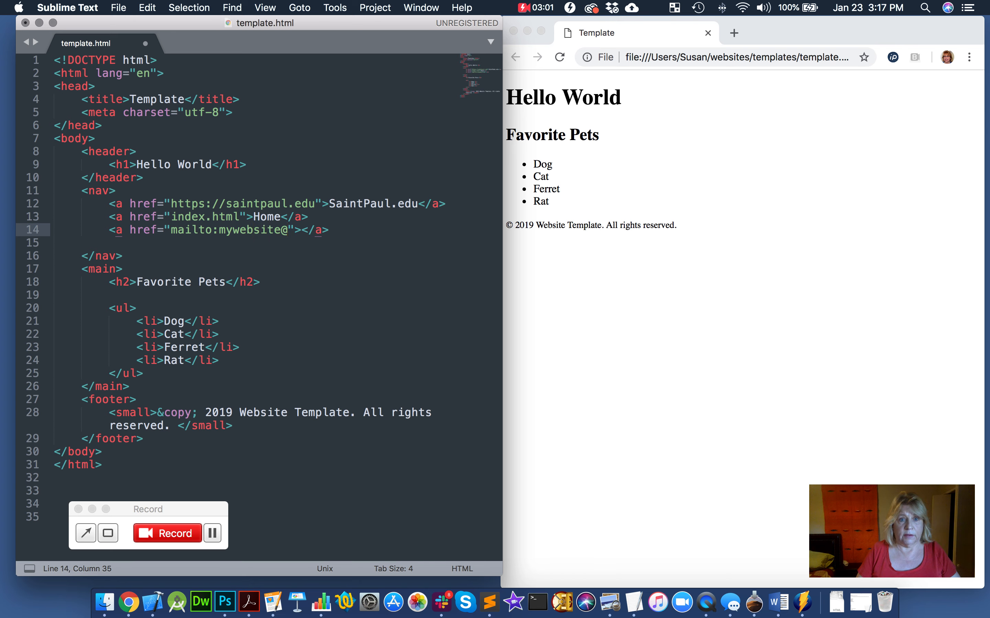
key("Backspace")
type("nam")
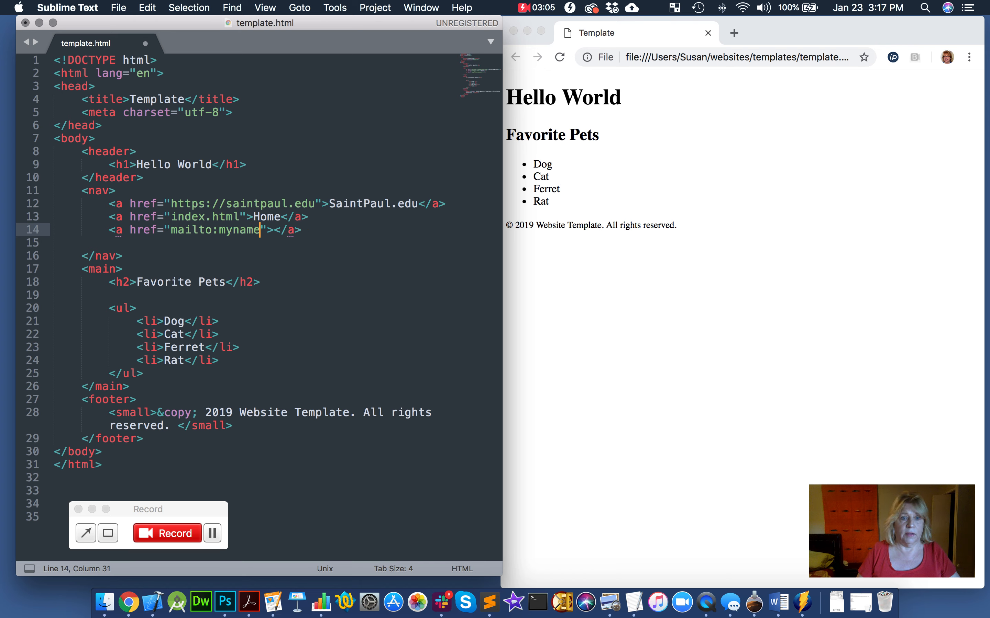
type("@myweb")
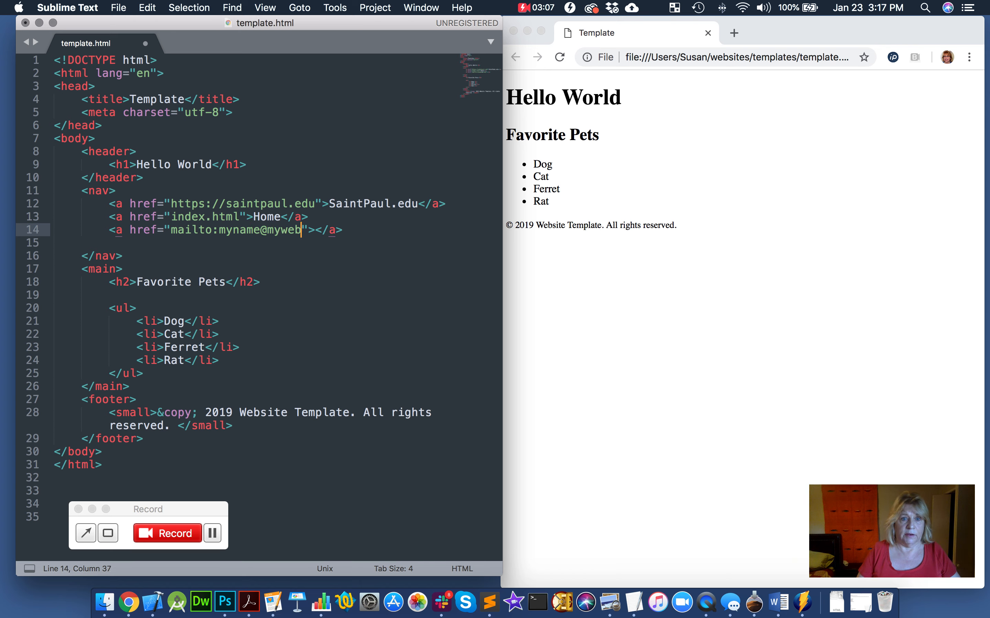
type("site.com")
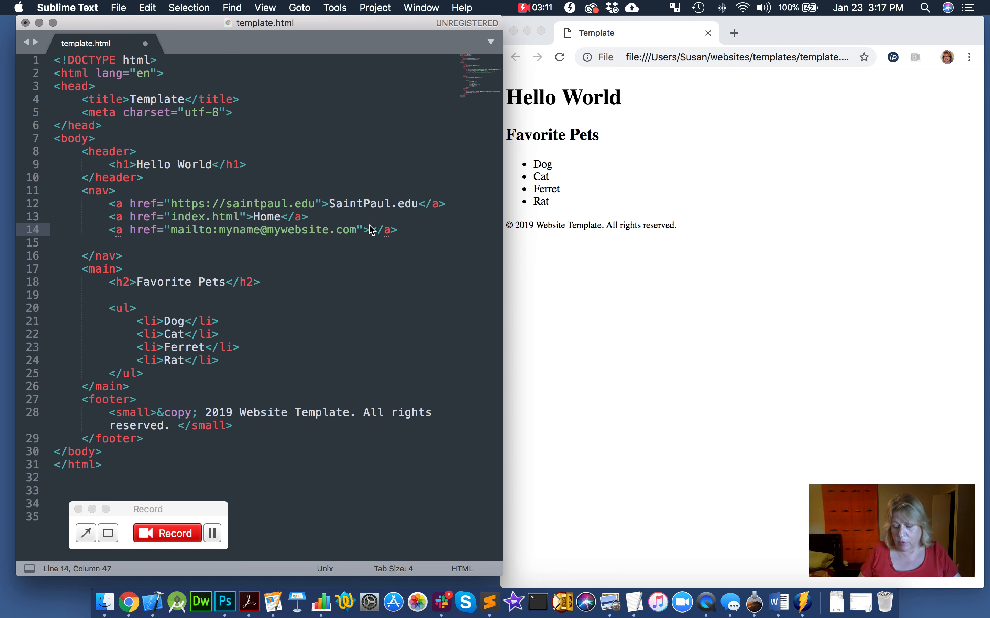
type("Email Me")
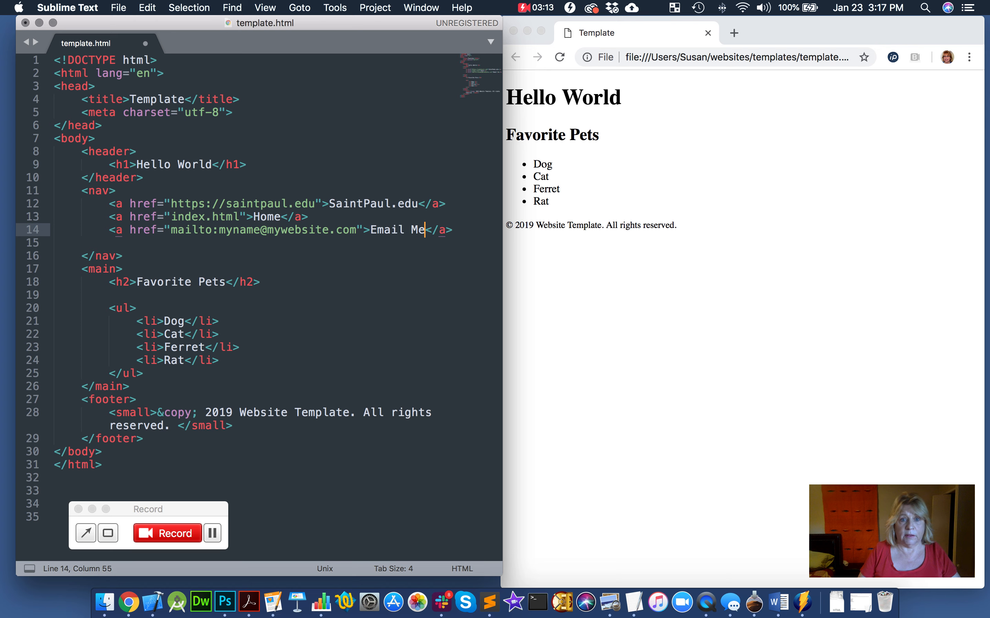
- Change the link text to Email Me!, save, and reload the Chrome preview showing all three links
type("!")
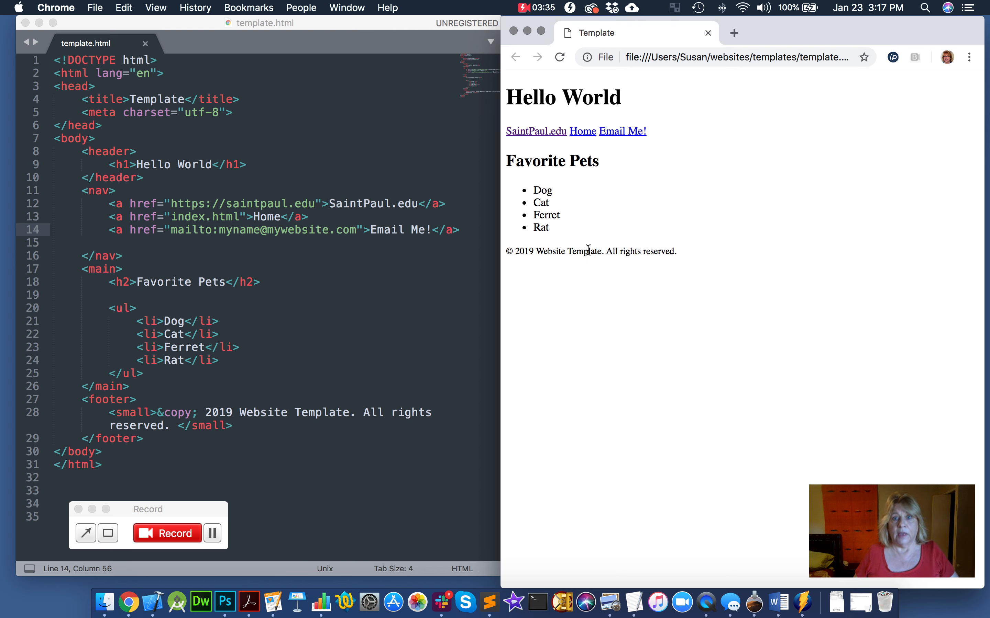
mouse_move(536, 132)
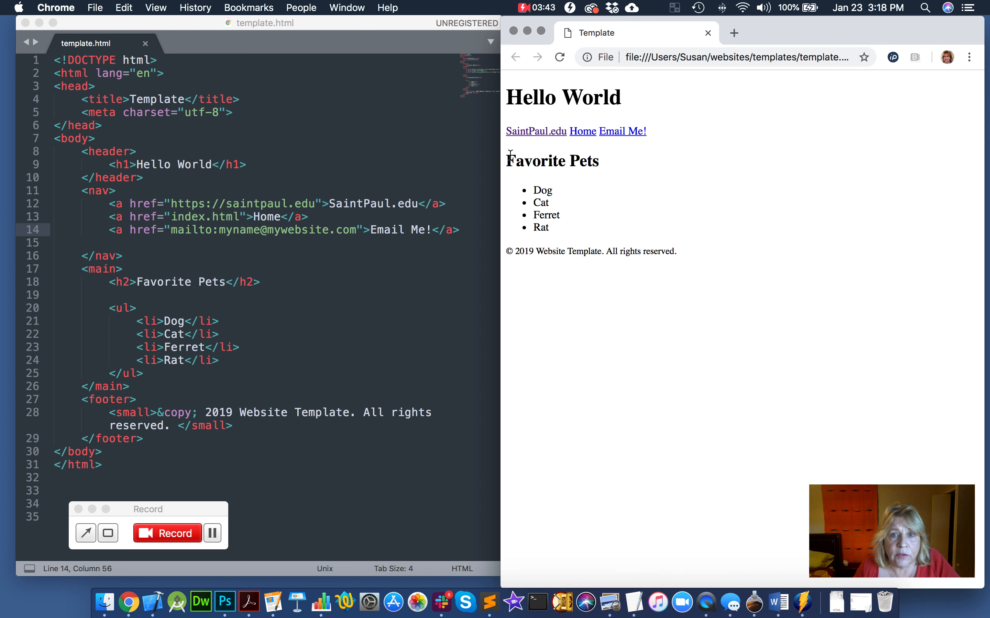
mouse_move(535, 131)
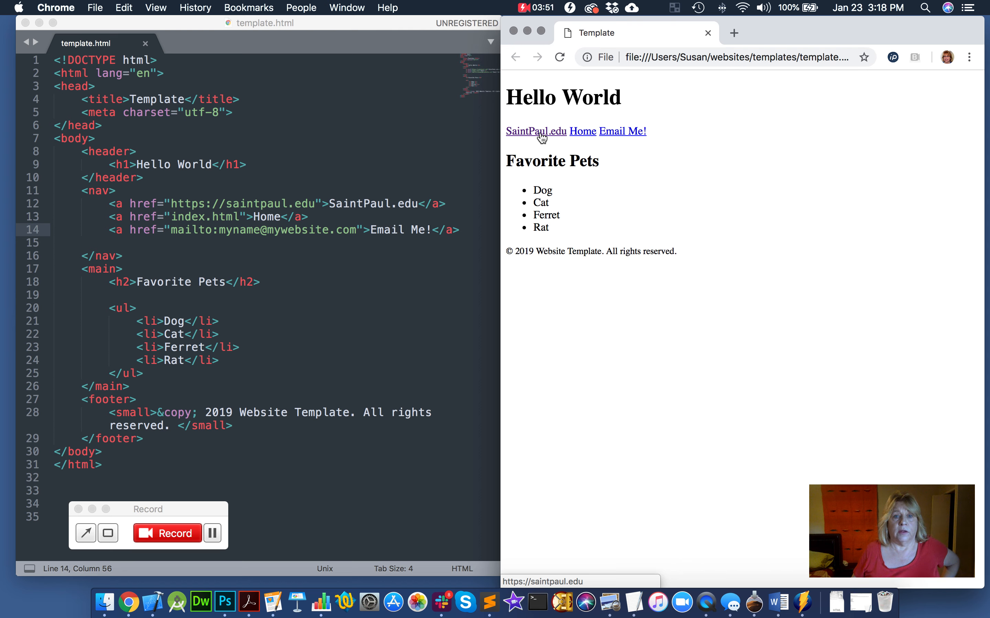
- Follow the SaintPaul.edu link to the college site and go back to the template preview
left_click(535, 131)
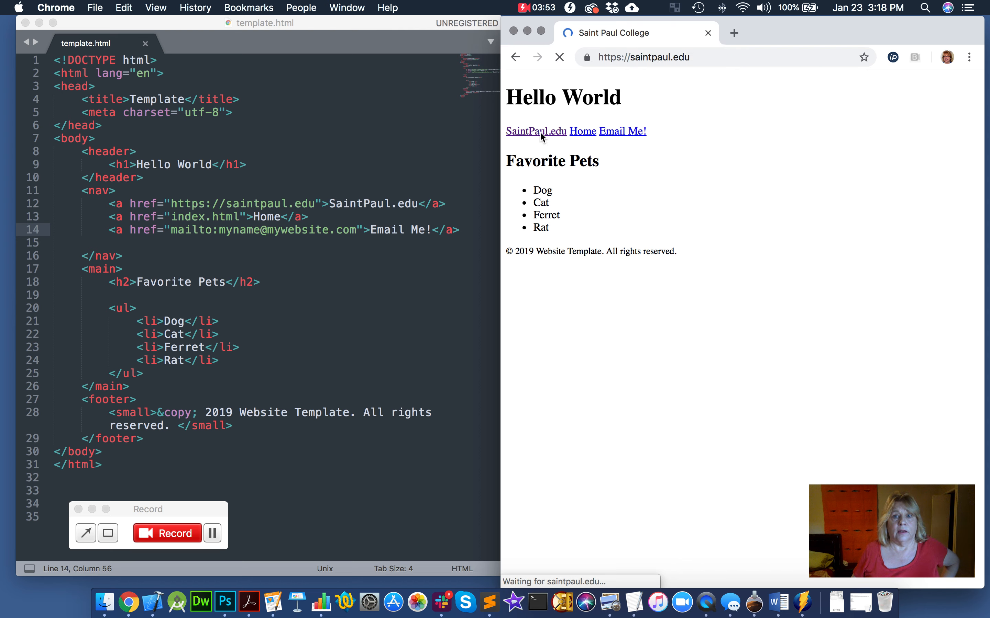
left_click(535, 131)
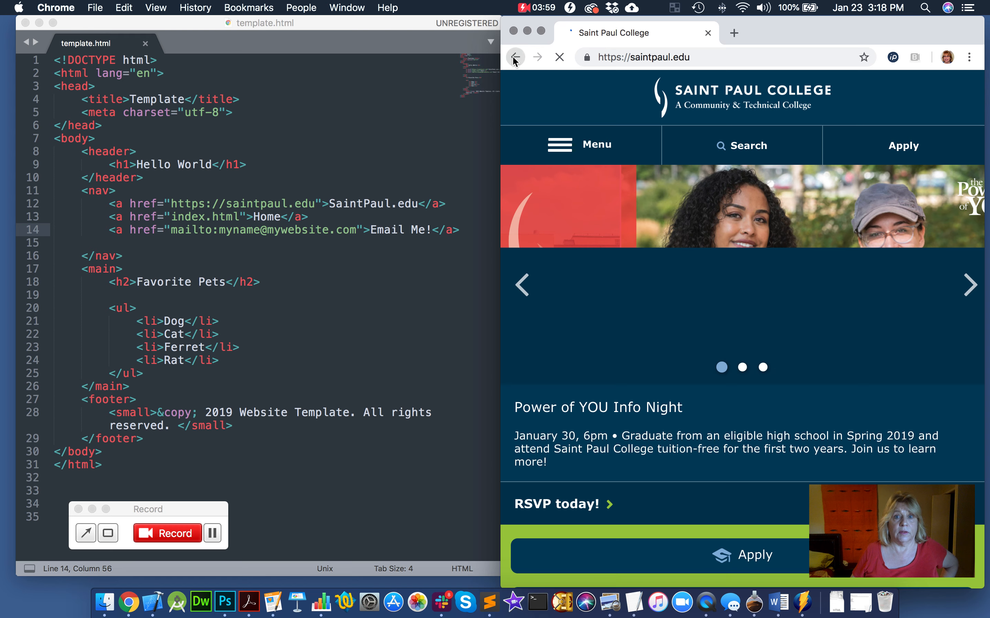
left_click(514, 57)
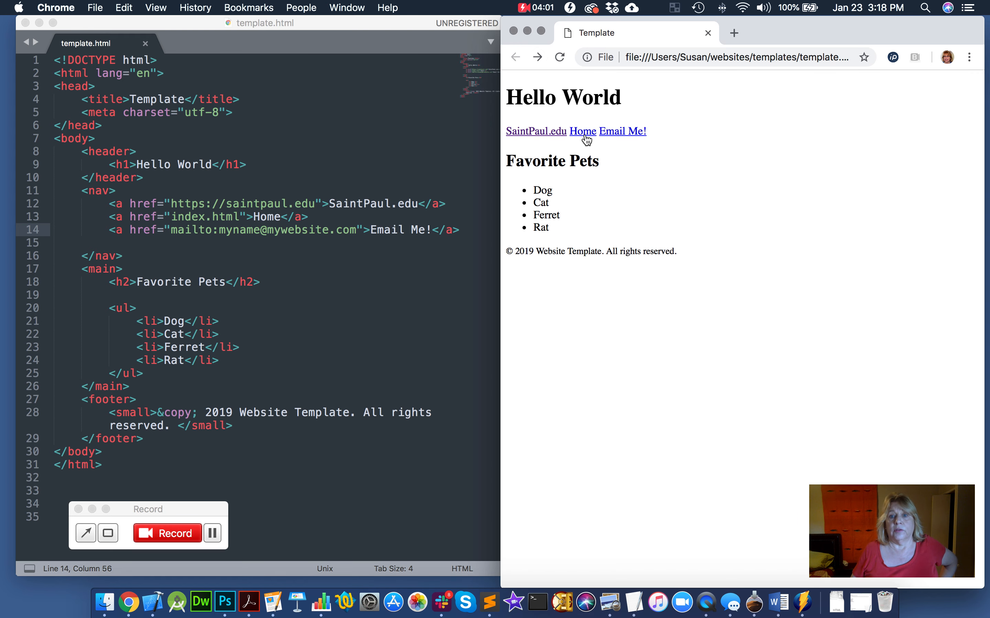
mouse_move(582, 131)
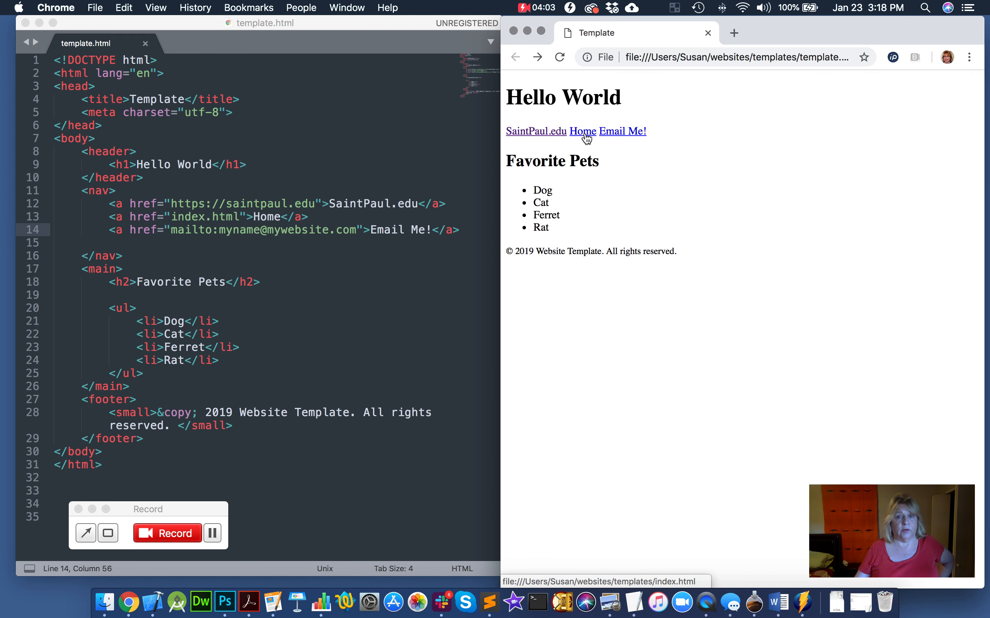
mouse_move(594, 140)
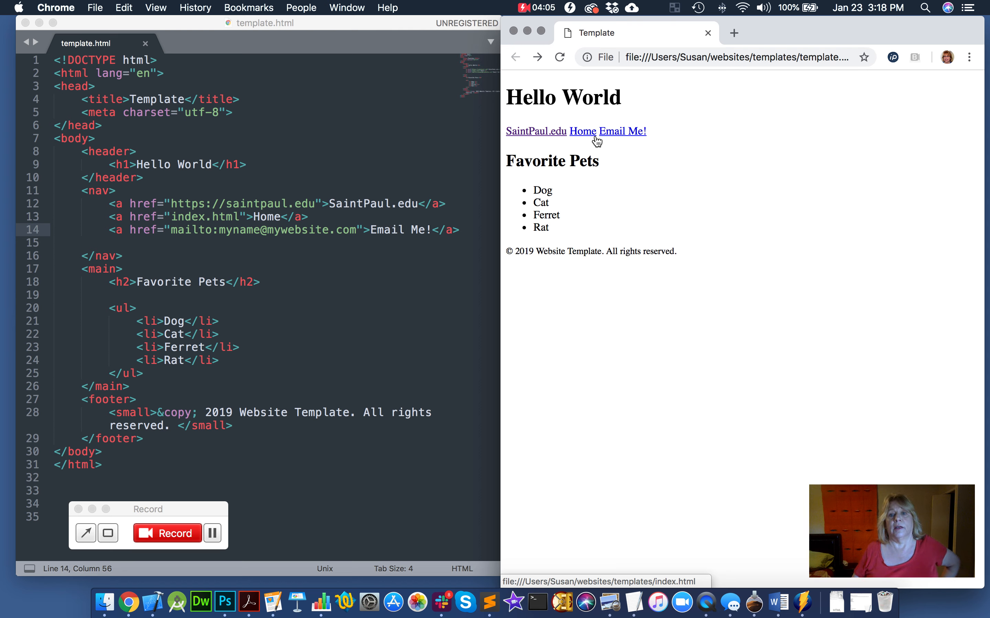
mouse_move(624, 131)
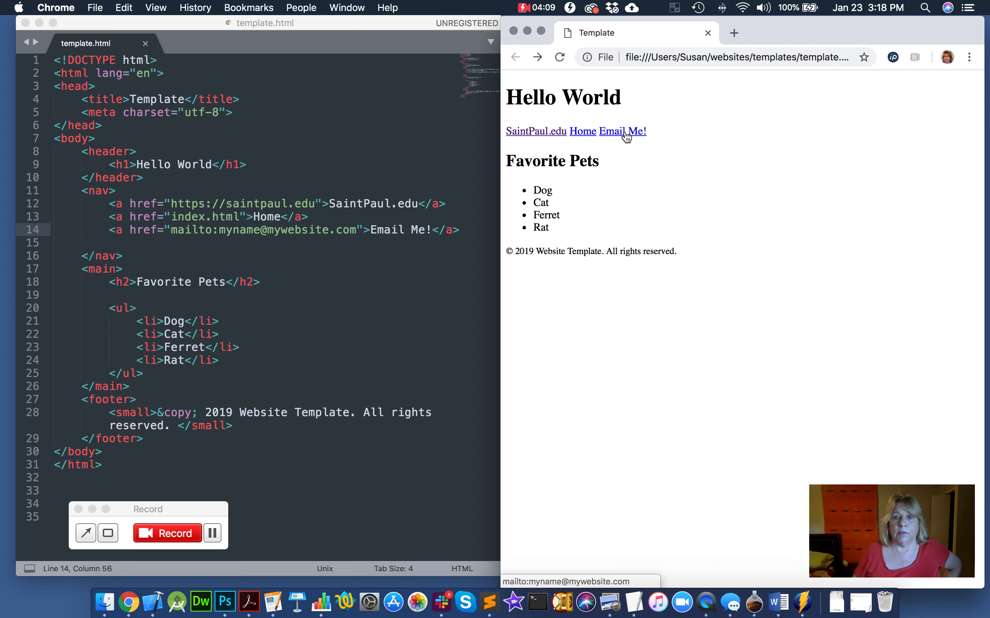
- Follow the Email Me! link, which starts loading Gmail
left_click(622, 131)
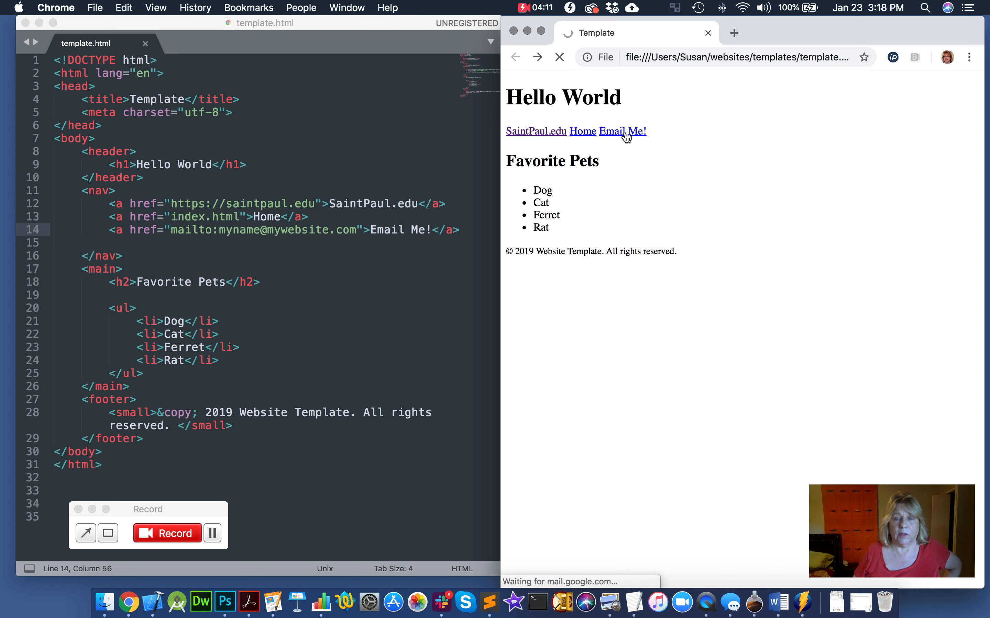
left_click(621, 130)
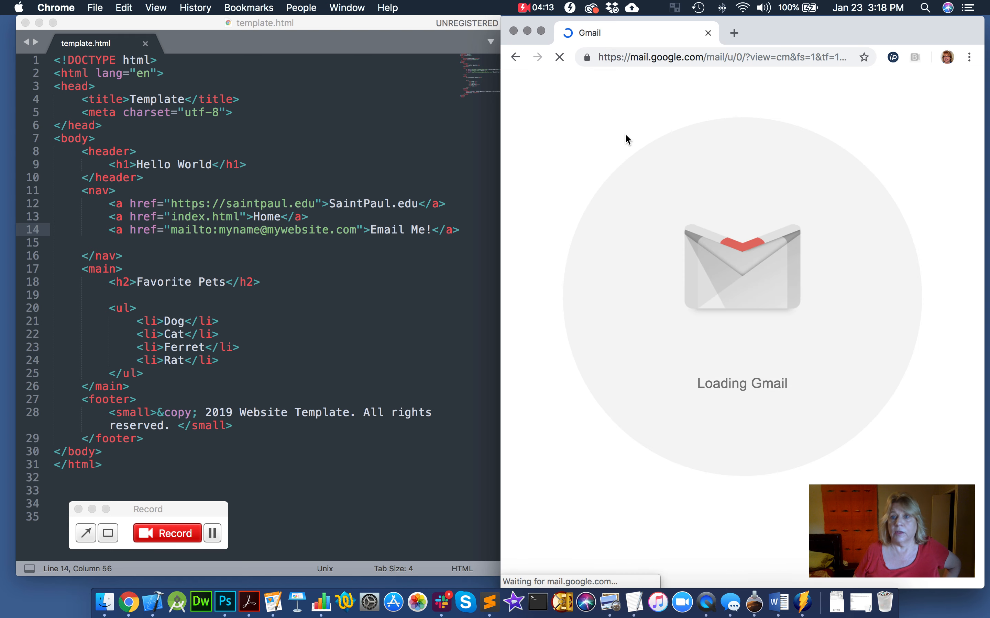